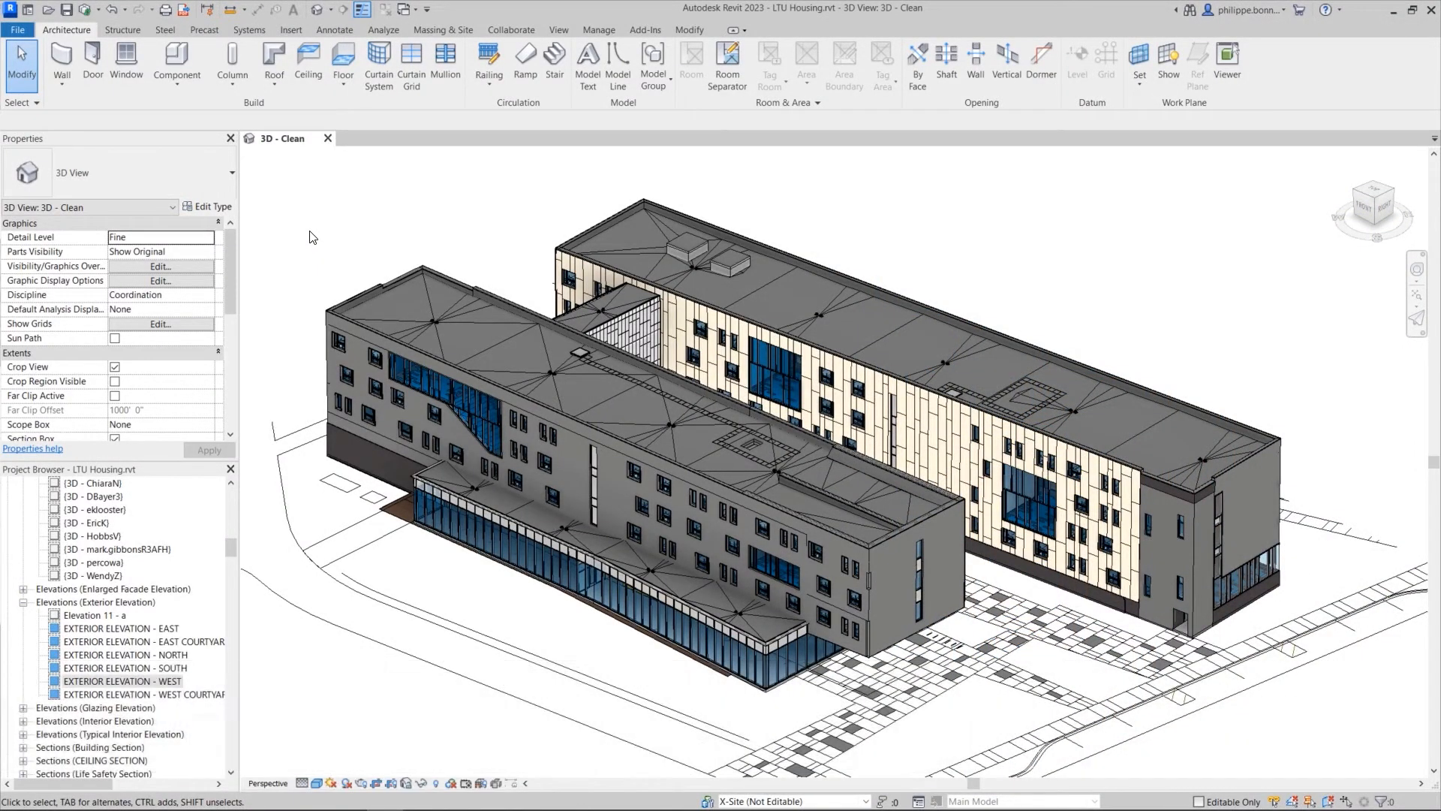
Reach the Filters section of the 3D view's Visibility/Graphics overrides
{"action": "left_click", "coordinate": [60, 66]}
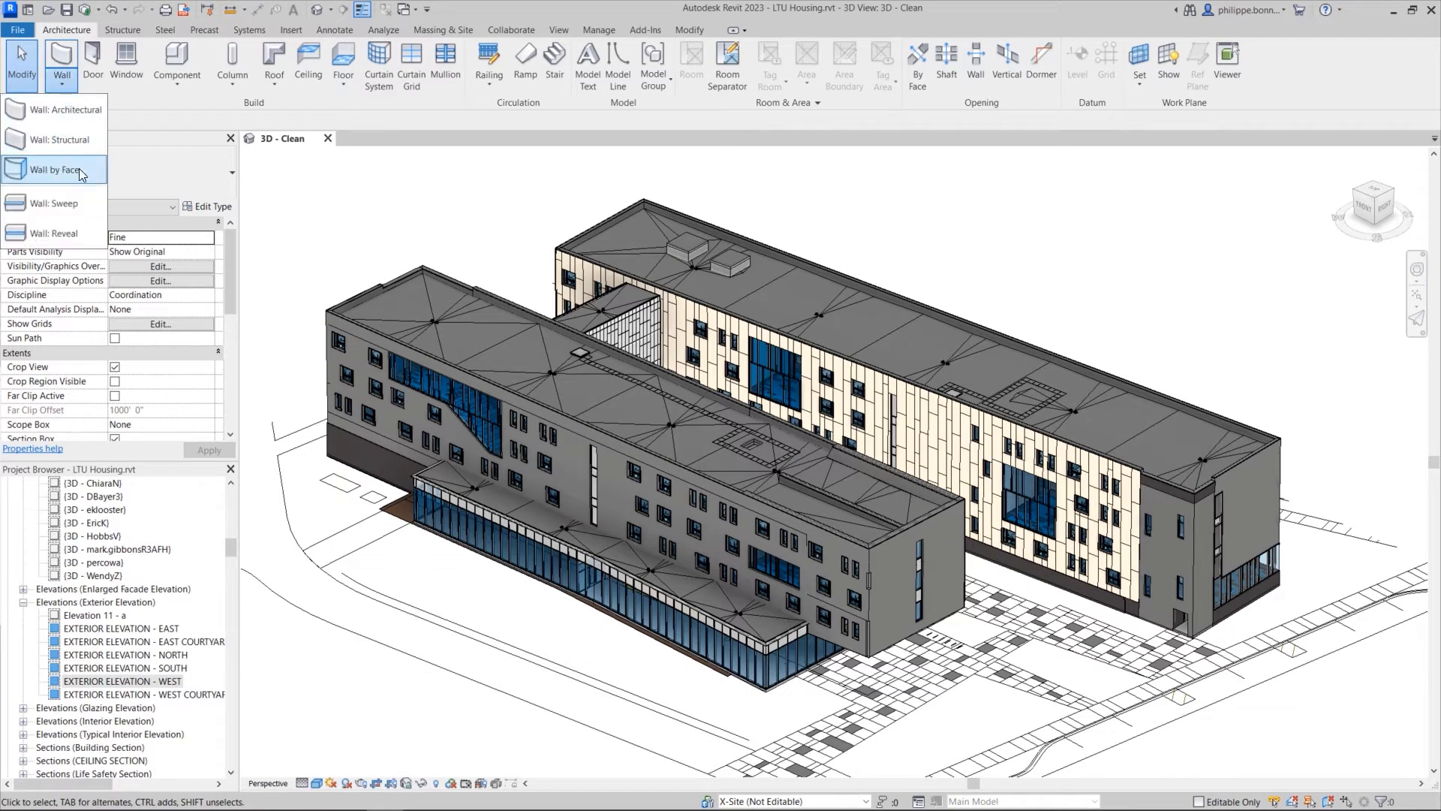
{"action": "mouse_move", "coordinate": [90, 208]}
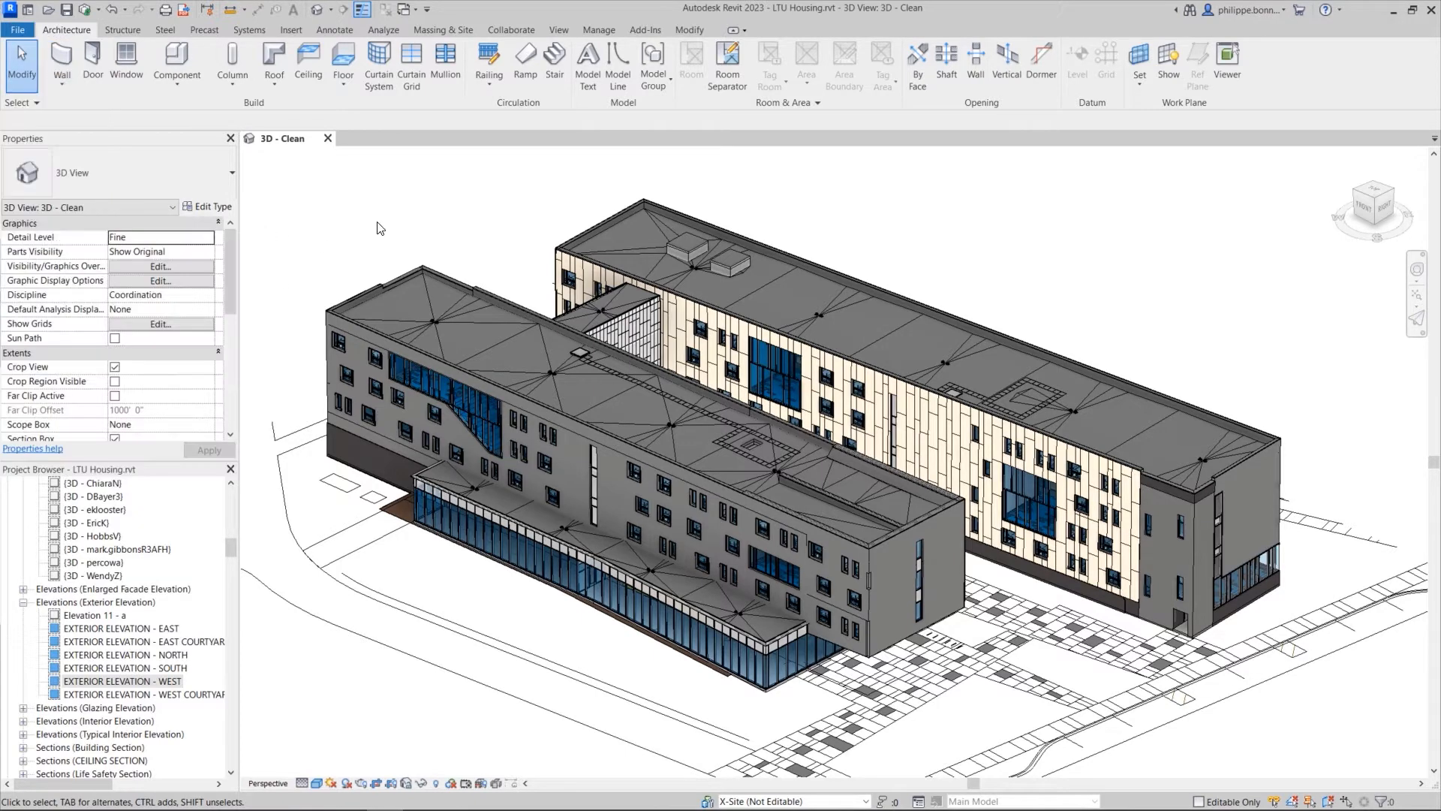
{"action": "left_click", "coordinate": [161, 266]}
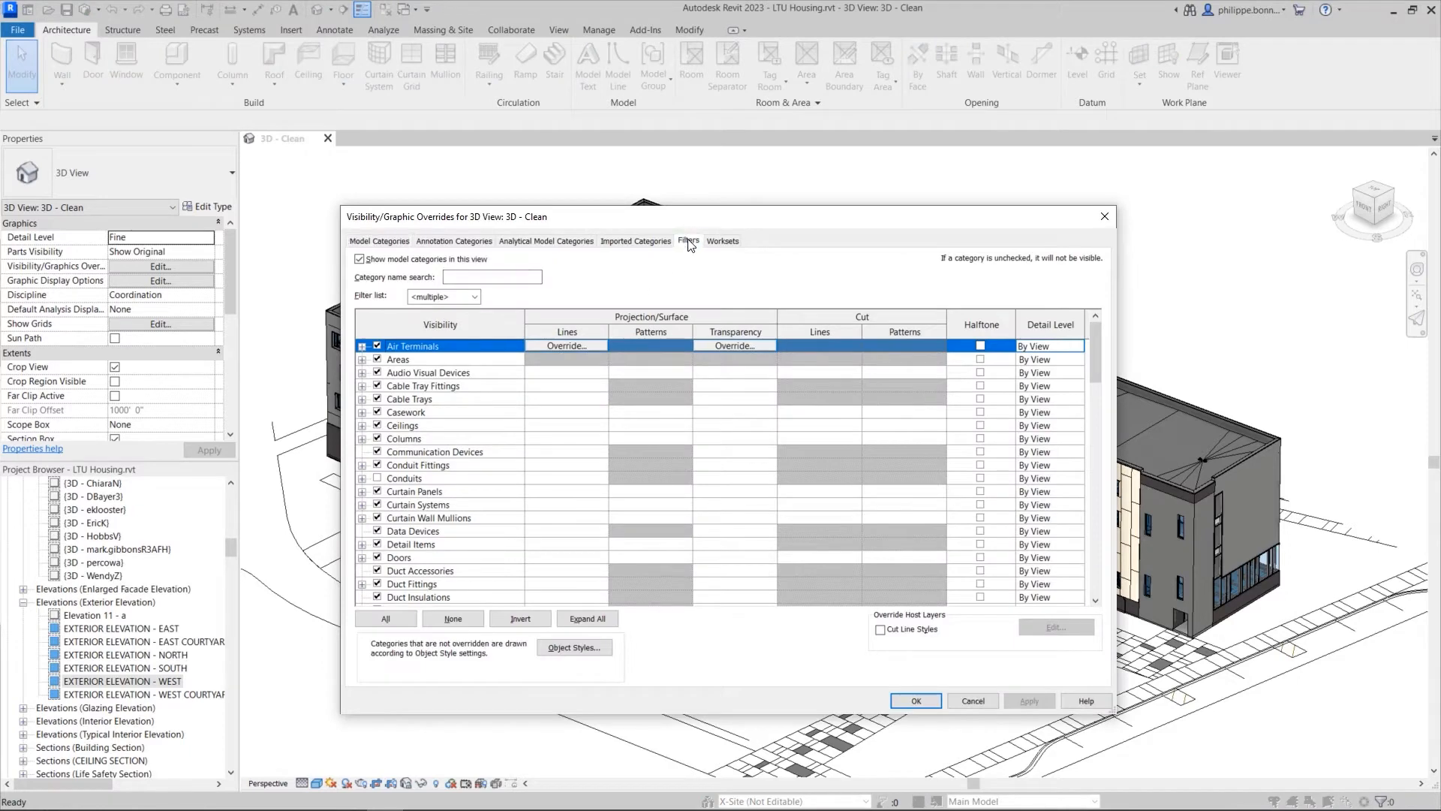
{"action": "left_click", "coordinate": [687, 241]}
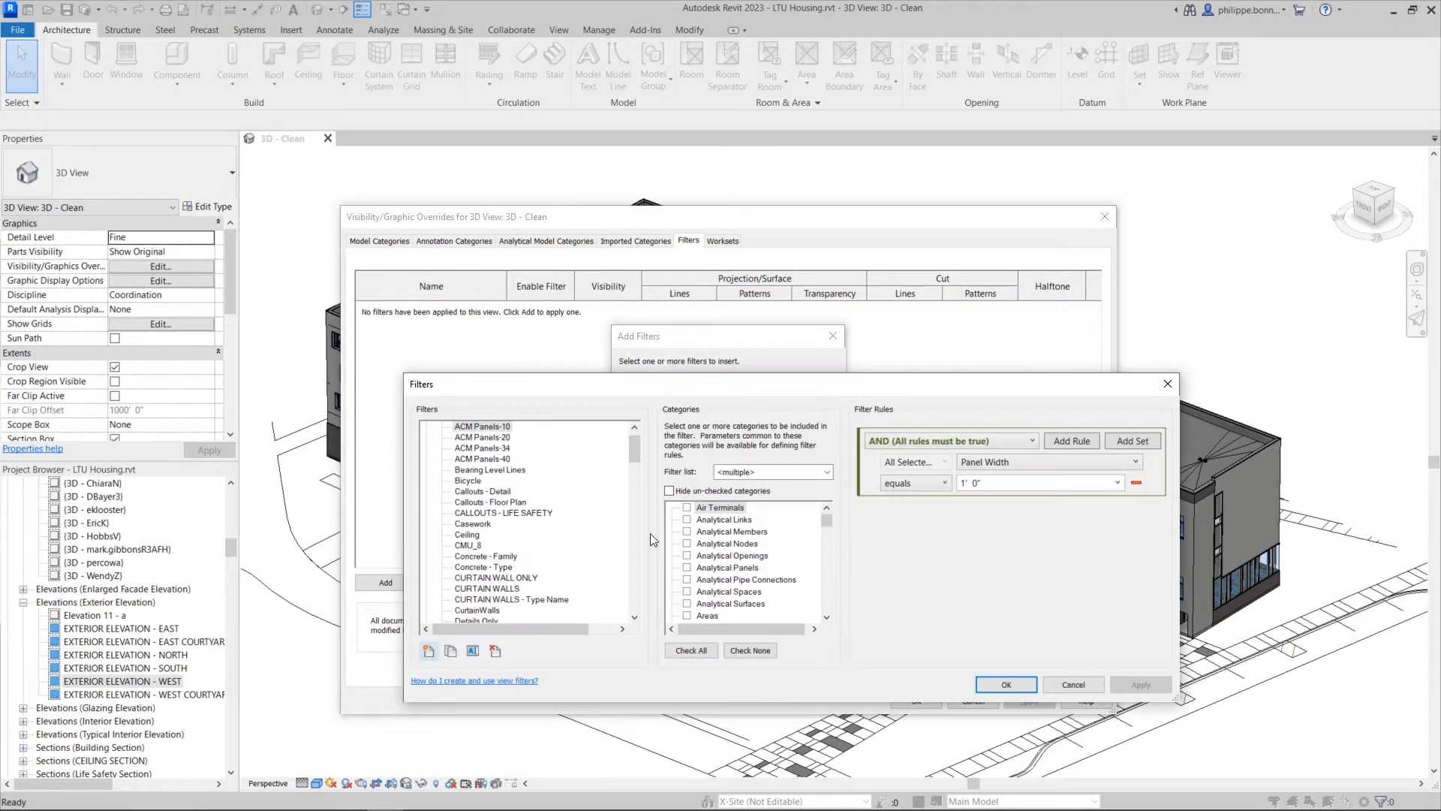
Create a new rule-based filter named Wall Sweeps and bring up the Add Filters list
{"action": "type", "text": "Wa"}
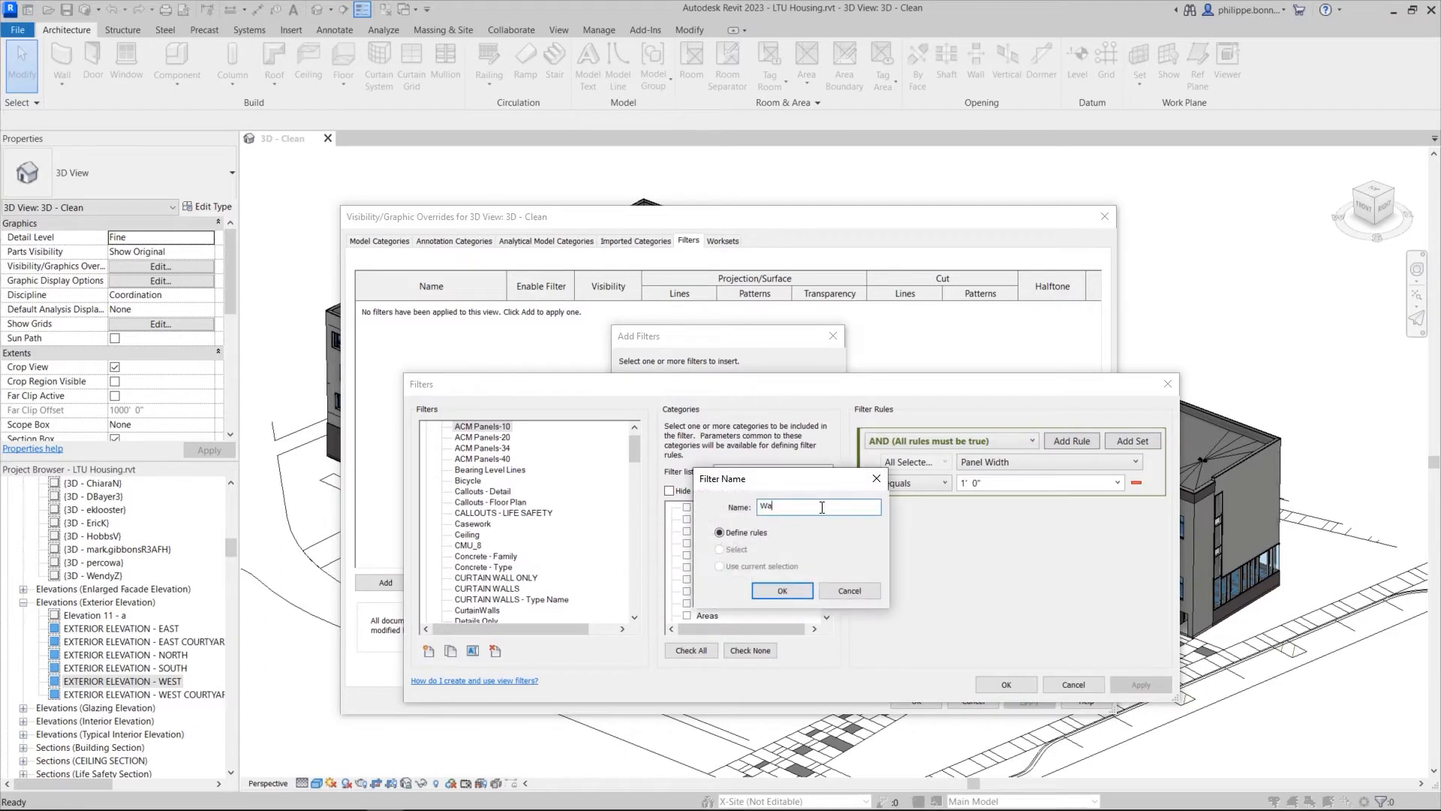
{"action": "left_click", "coordinate": [781, 590]}
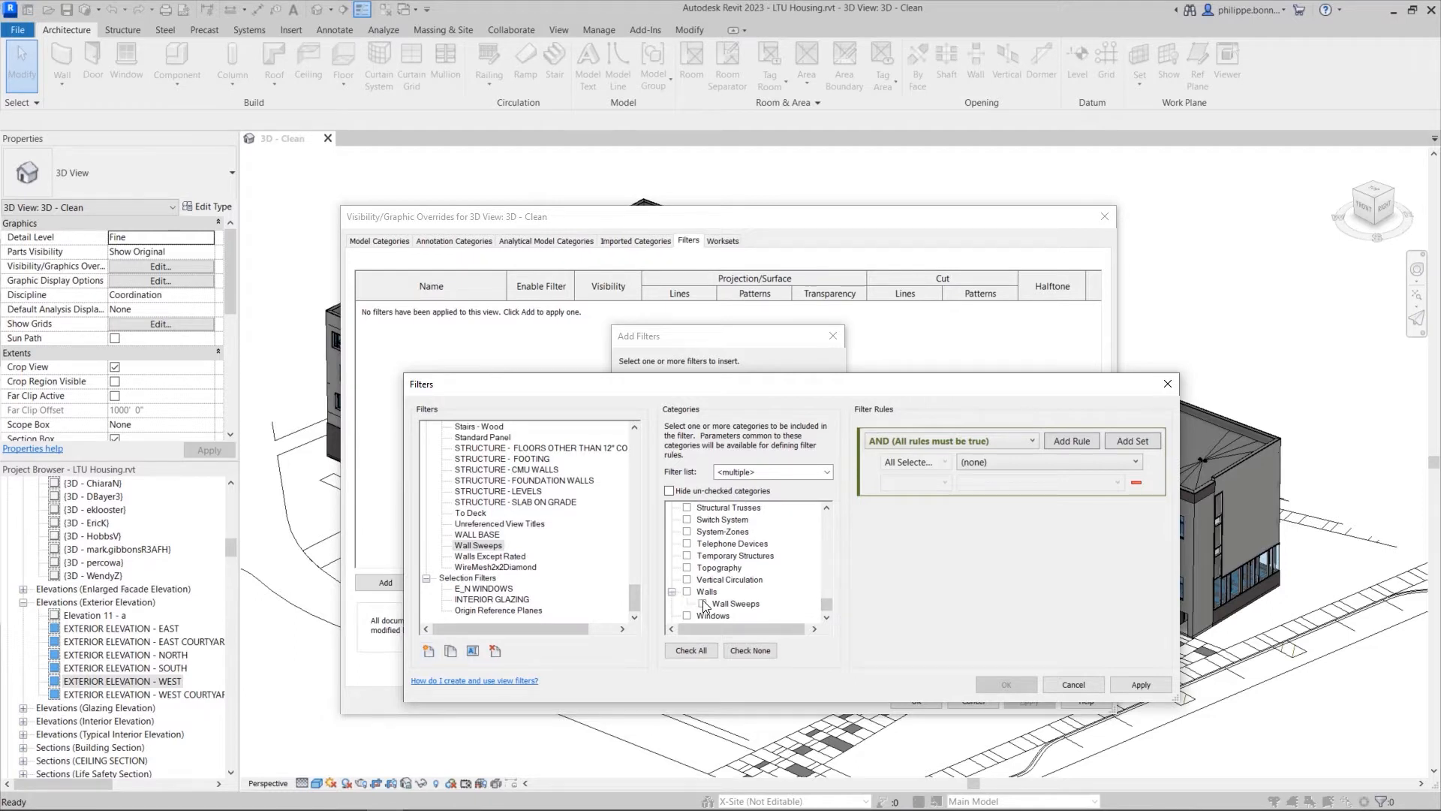
{"action": "left_click", "coordinate": [686, 603]}
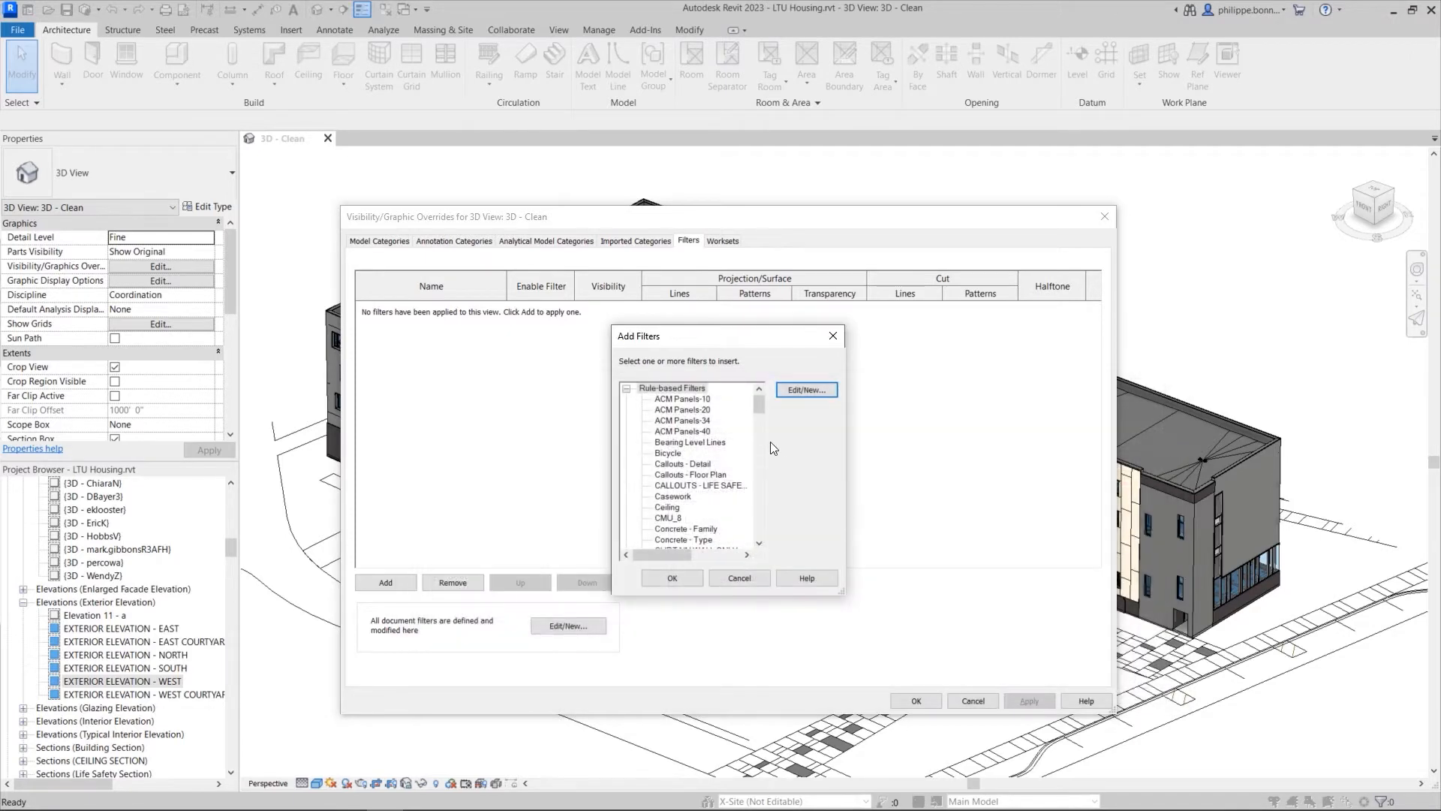
Add the Wall Sweeps filter to the view with an orange solid-fill override
{"action": "scroll", "scroll_direction": "down", "scroll_amount": 3}
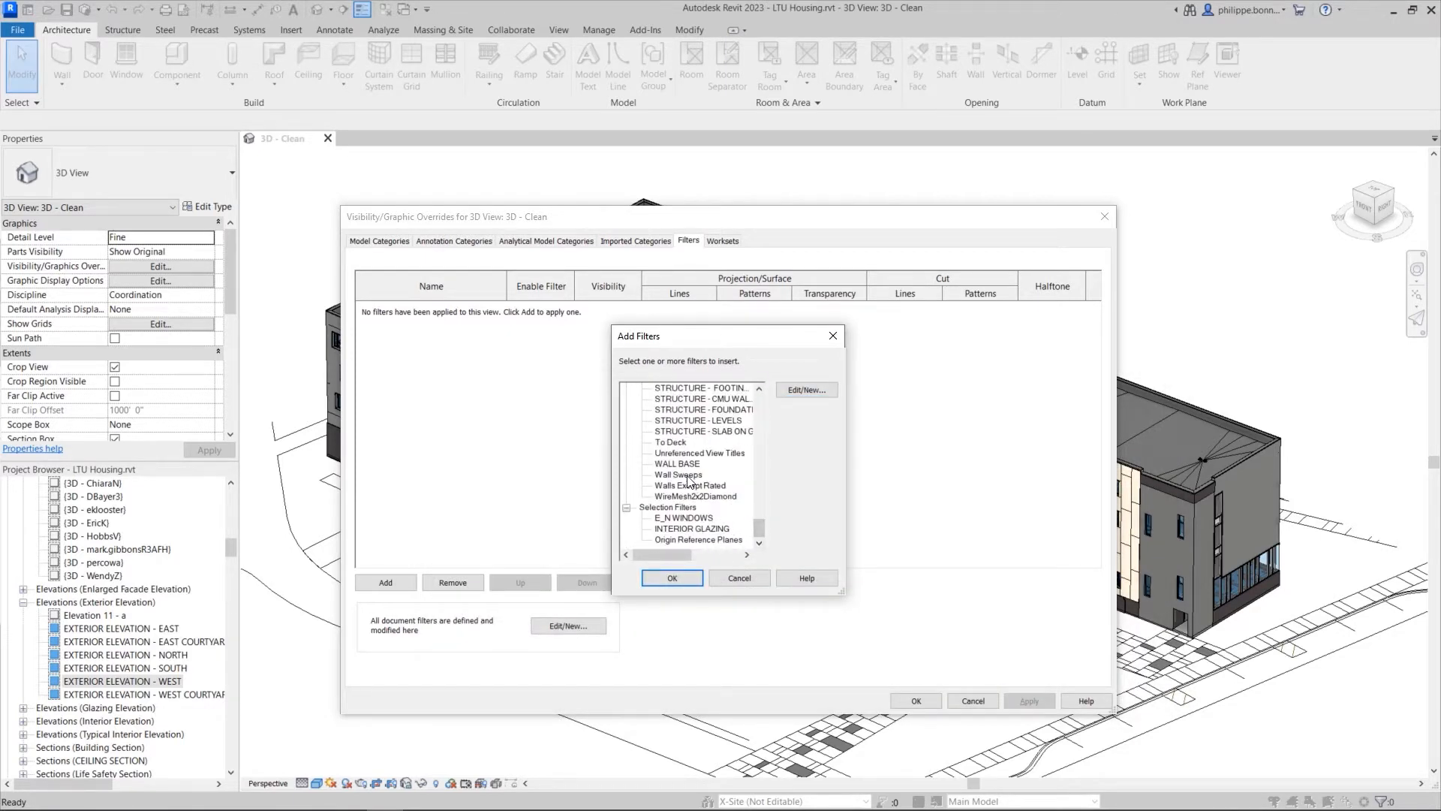
{"action": "left_click", "coordinate": [671, 577]}
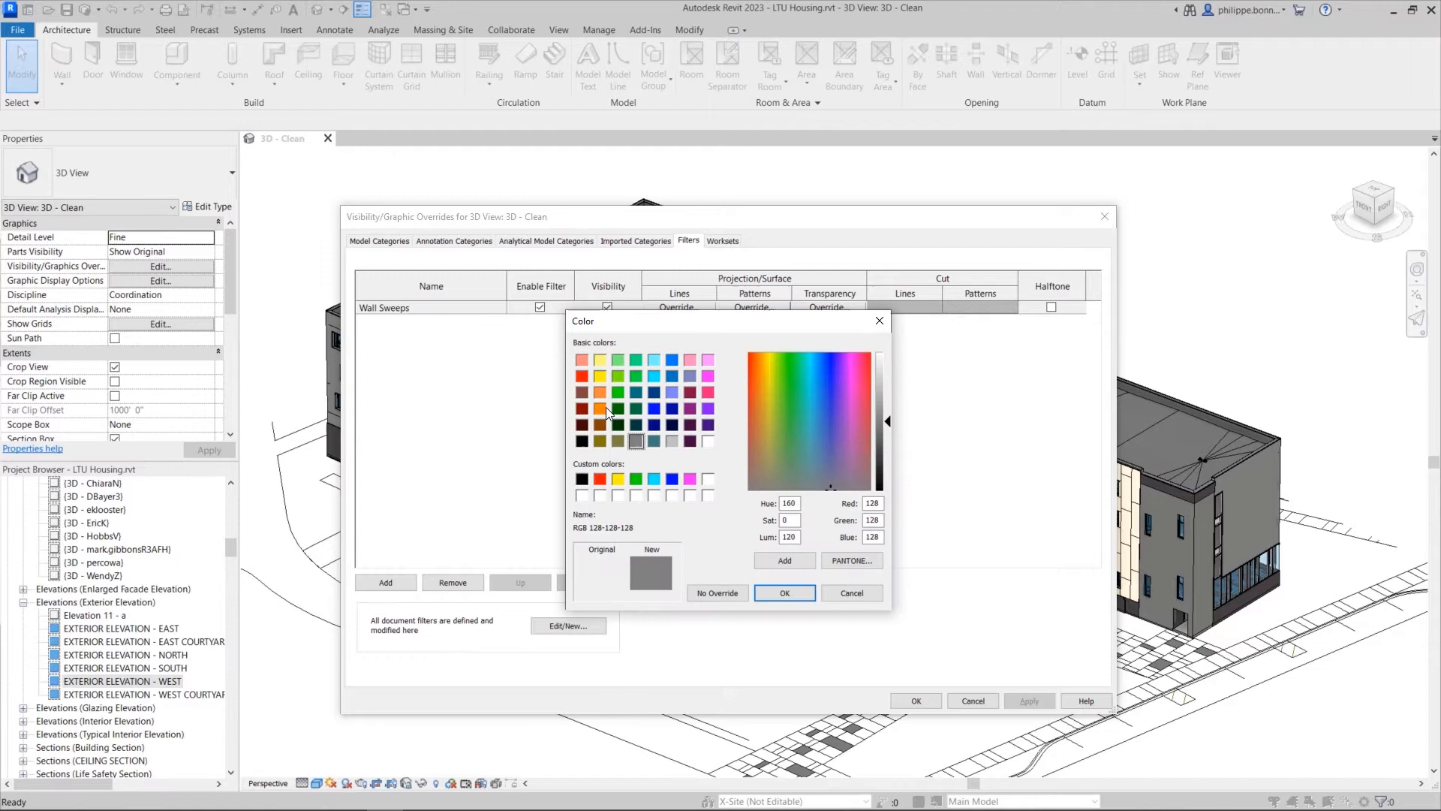
{"action": "left_click", "coordinate": [783, 591]}
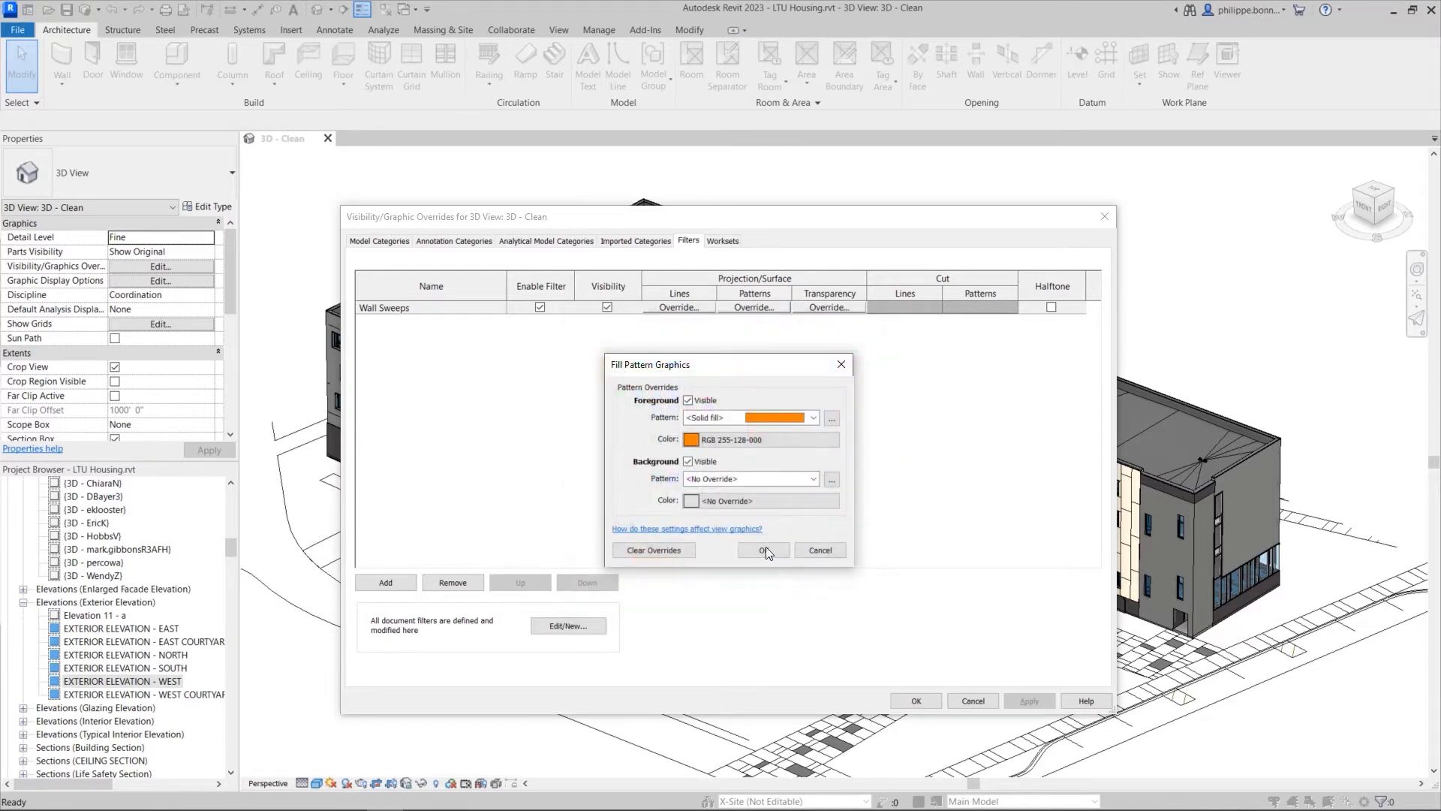
{"action": "left_click", "coordinate": [763, 550]}
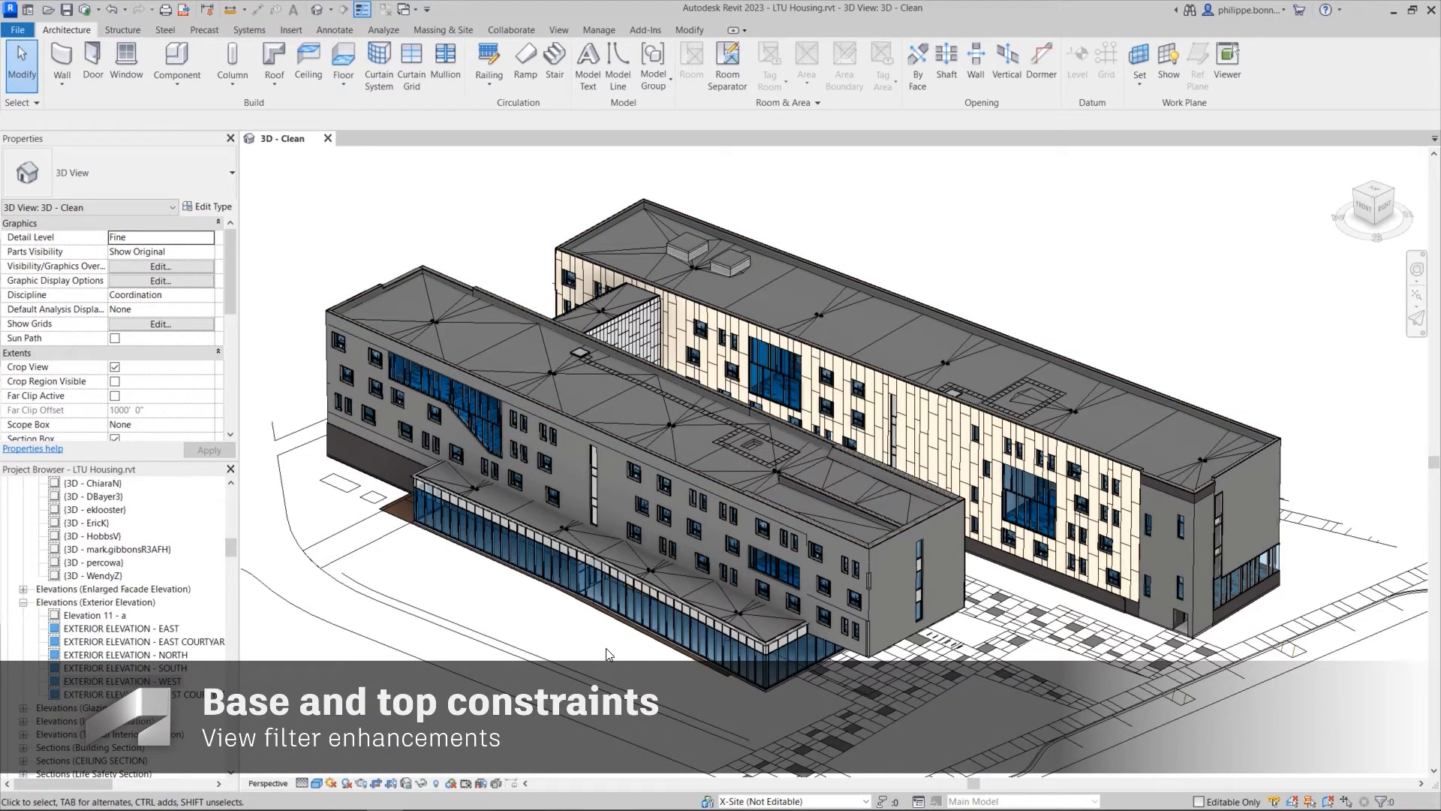
Return to the view's filters and create a Walls Second Floor filter in the editor
{"action": "left_click", "coordinate": [160, 266]}
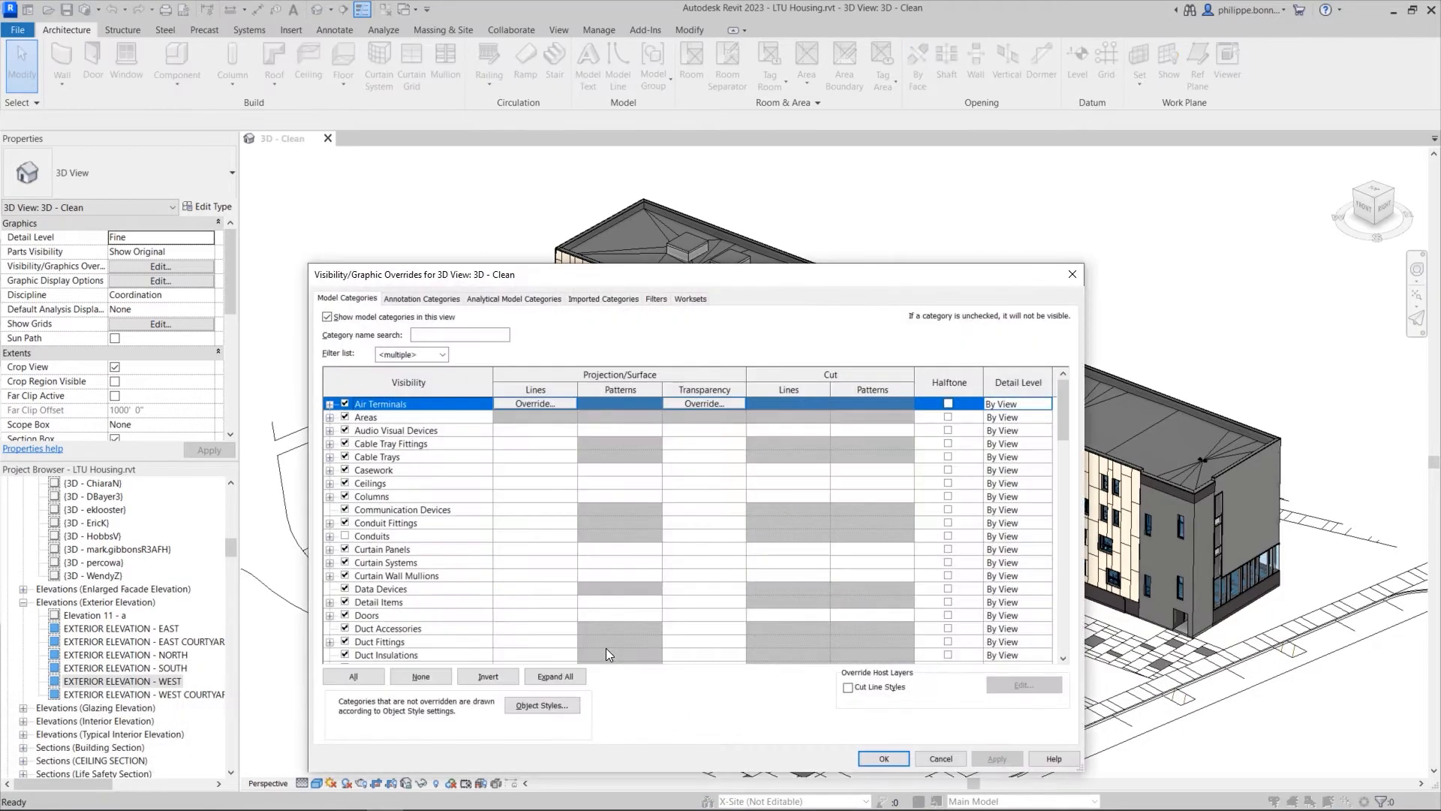
{"action": "left_click", "coordinate": [656, 297]}
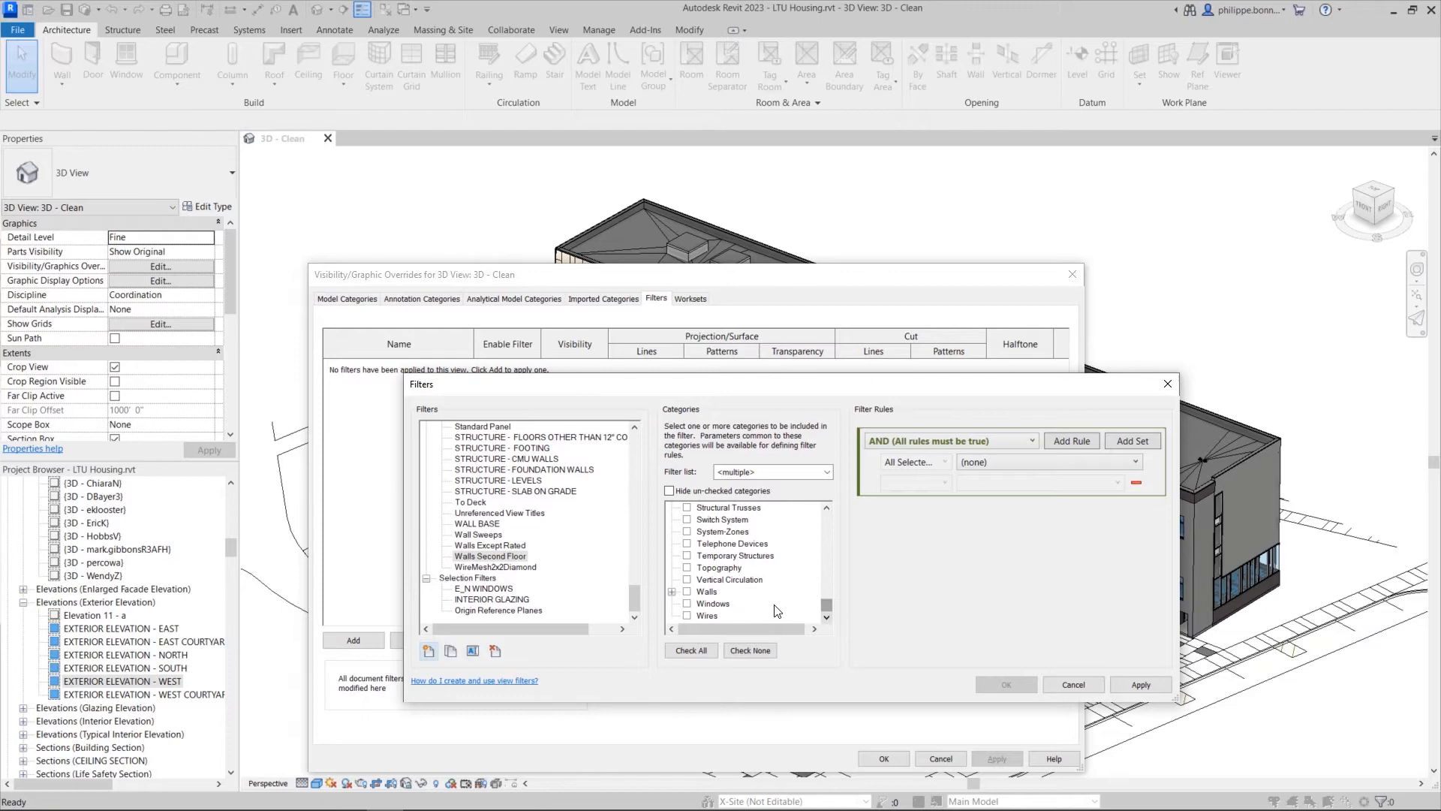
Apply the filter to Walls with rules Base Constraint = 02 SECOND - FINISH FLOOR and Base Offset = 0' 0"
{"action": "left_click", "coordinate": [1135, 461]}
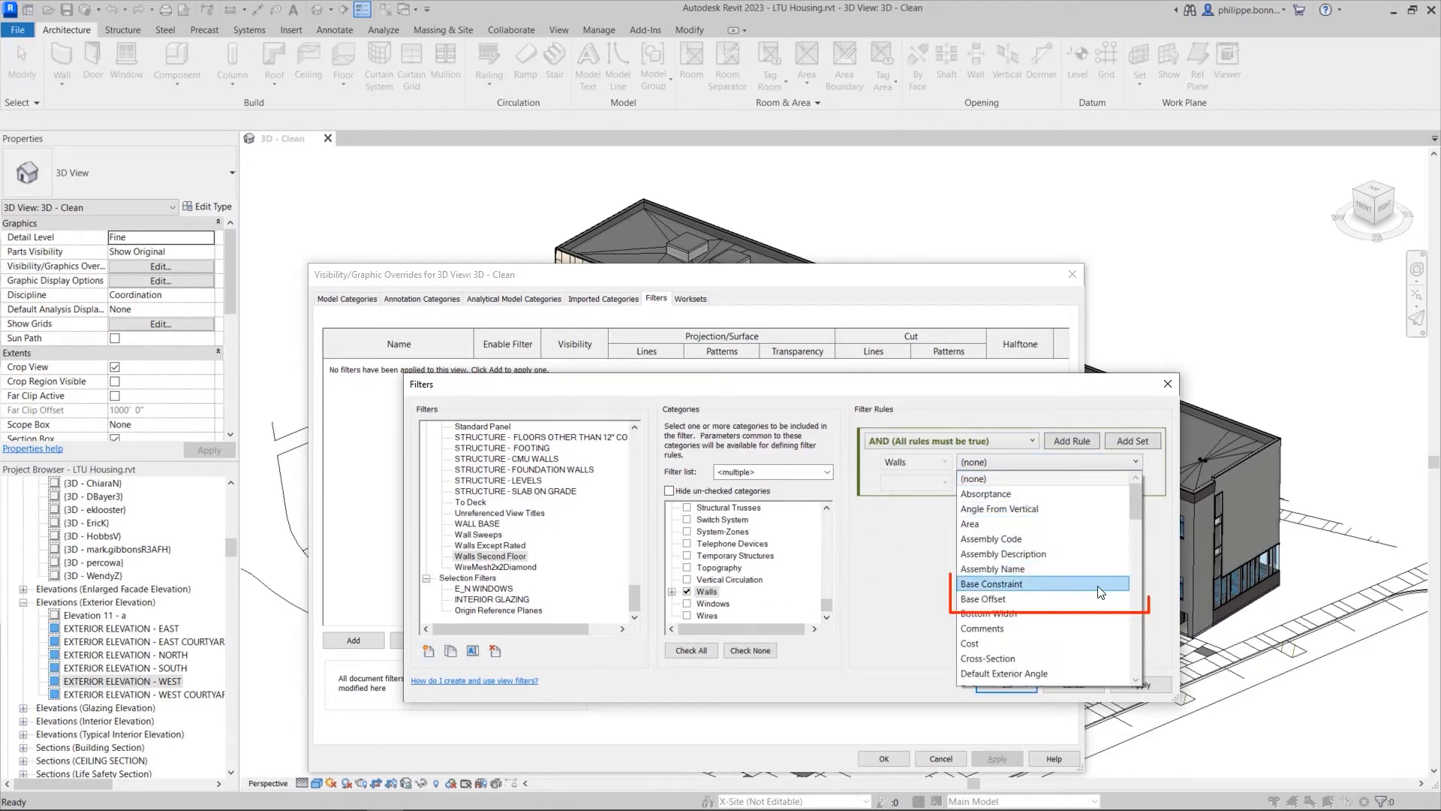
{"action": "scroll", "scroll_direction": "down", "scroll_amount": 3}
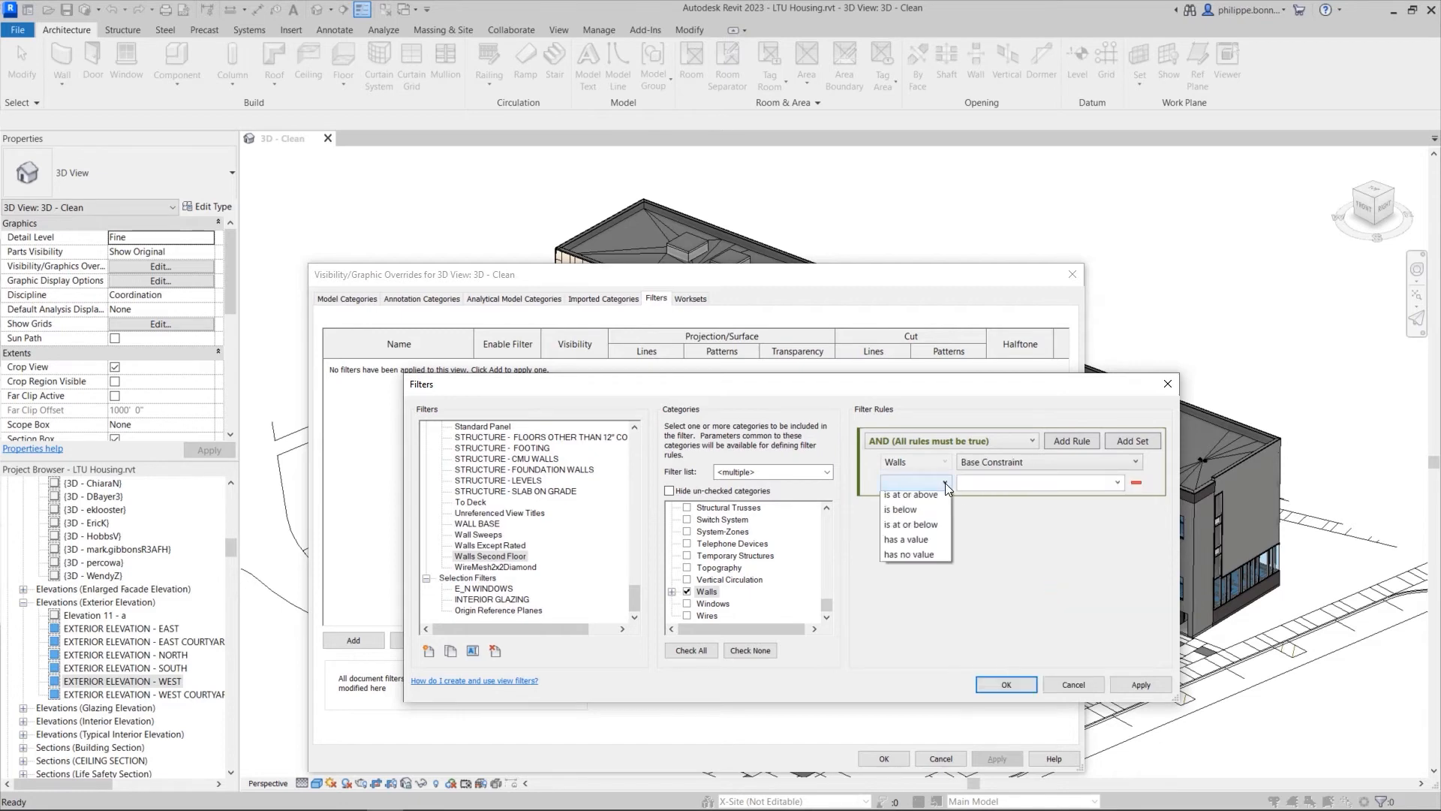
{"action": "left_click", "coordinate": [910, 482]}
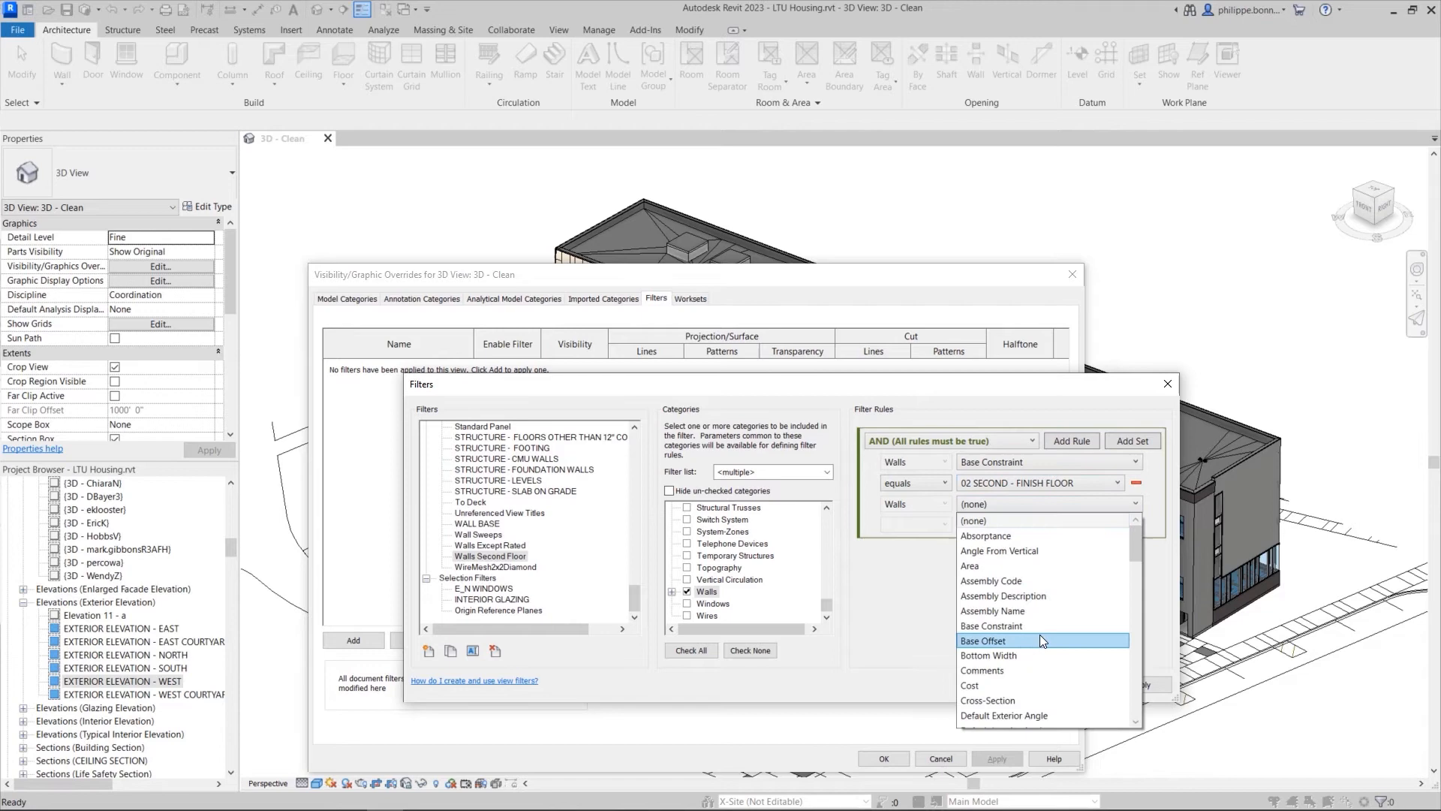
{"action": "left_click", "coordinate": [984, 641]}
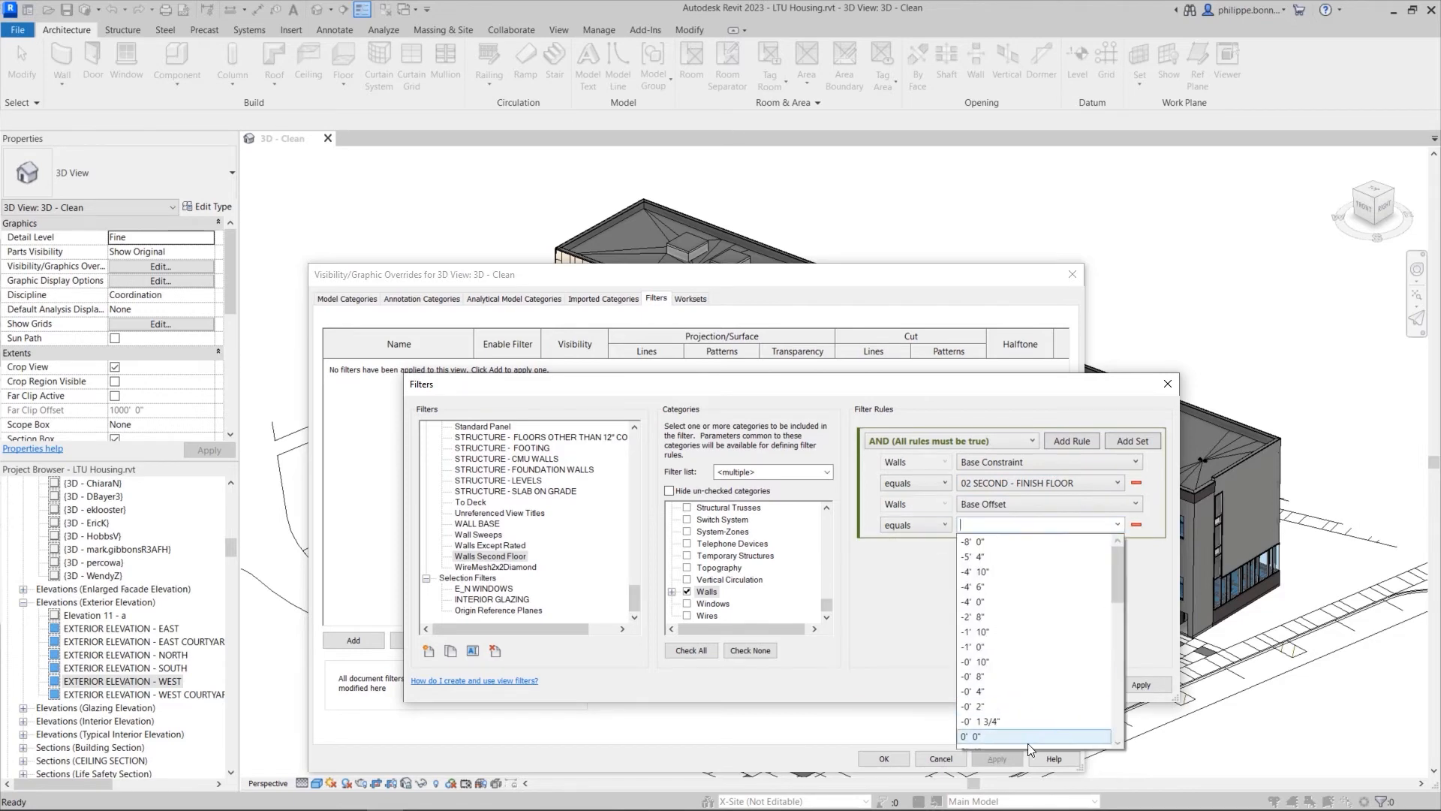
{"action": "left_click", "coordinate": [980, 735]}
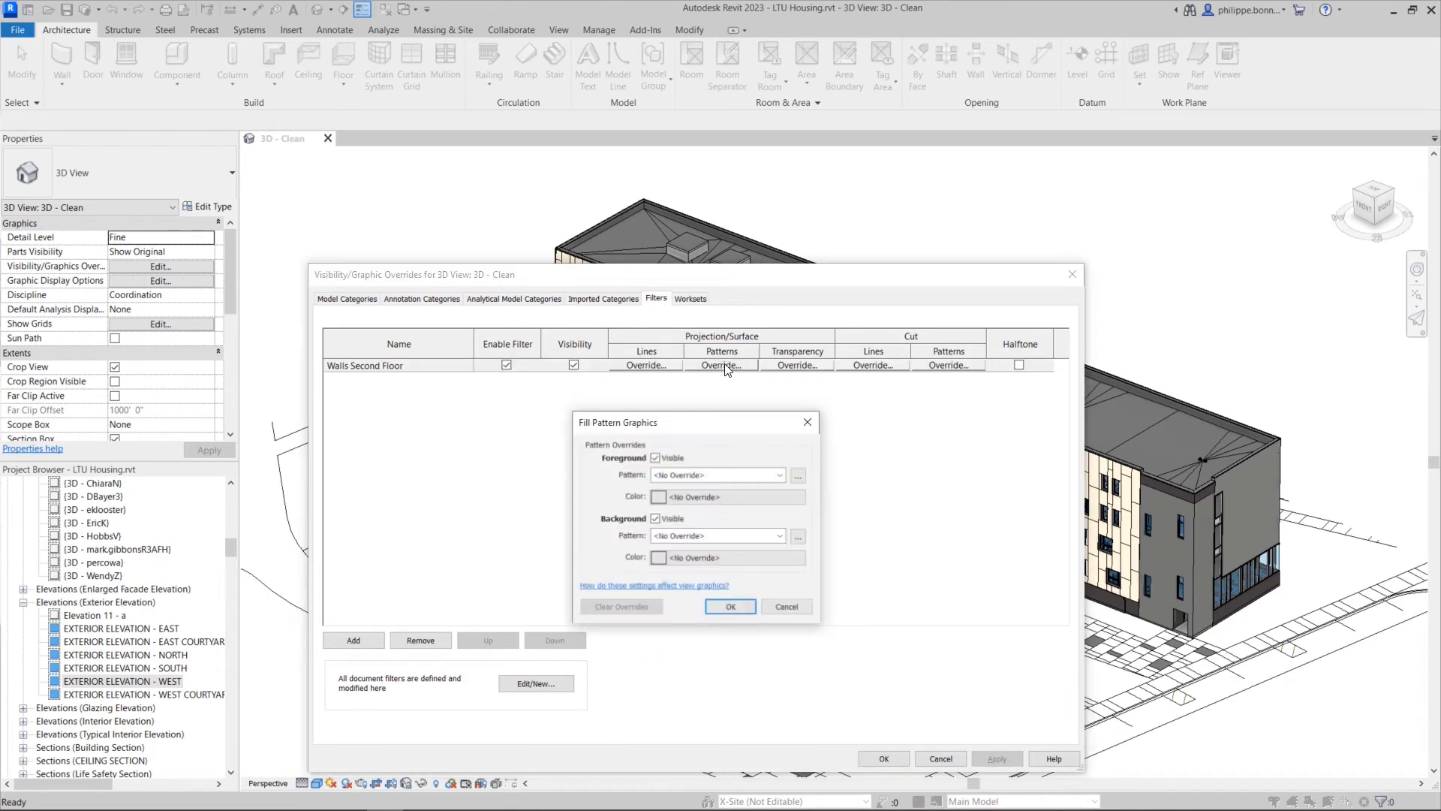
Give the Walls Second Floor filter a green surface fill and apply it to the 3D view
{"action": "left_click", "coordinate": [779, 476]}
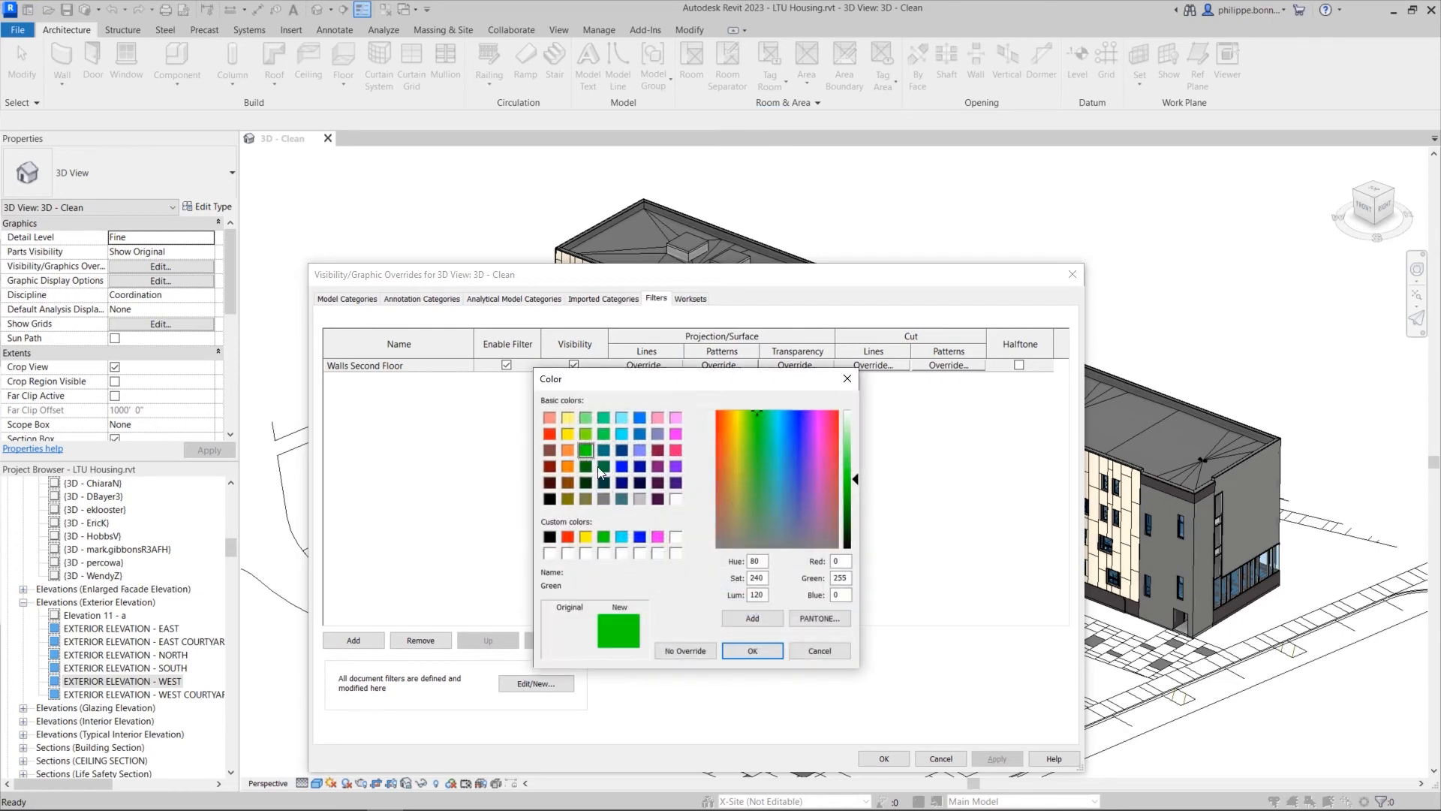
{"action": "left_click", "coordinate": [750, 650]}
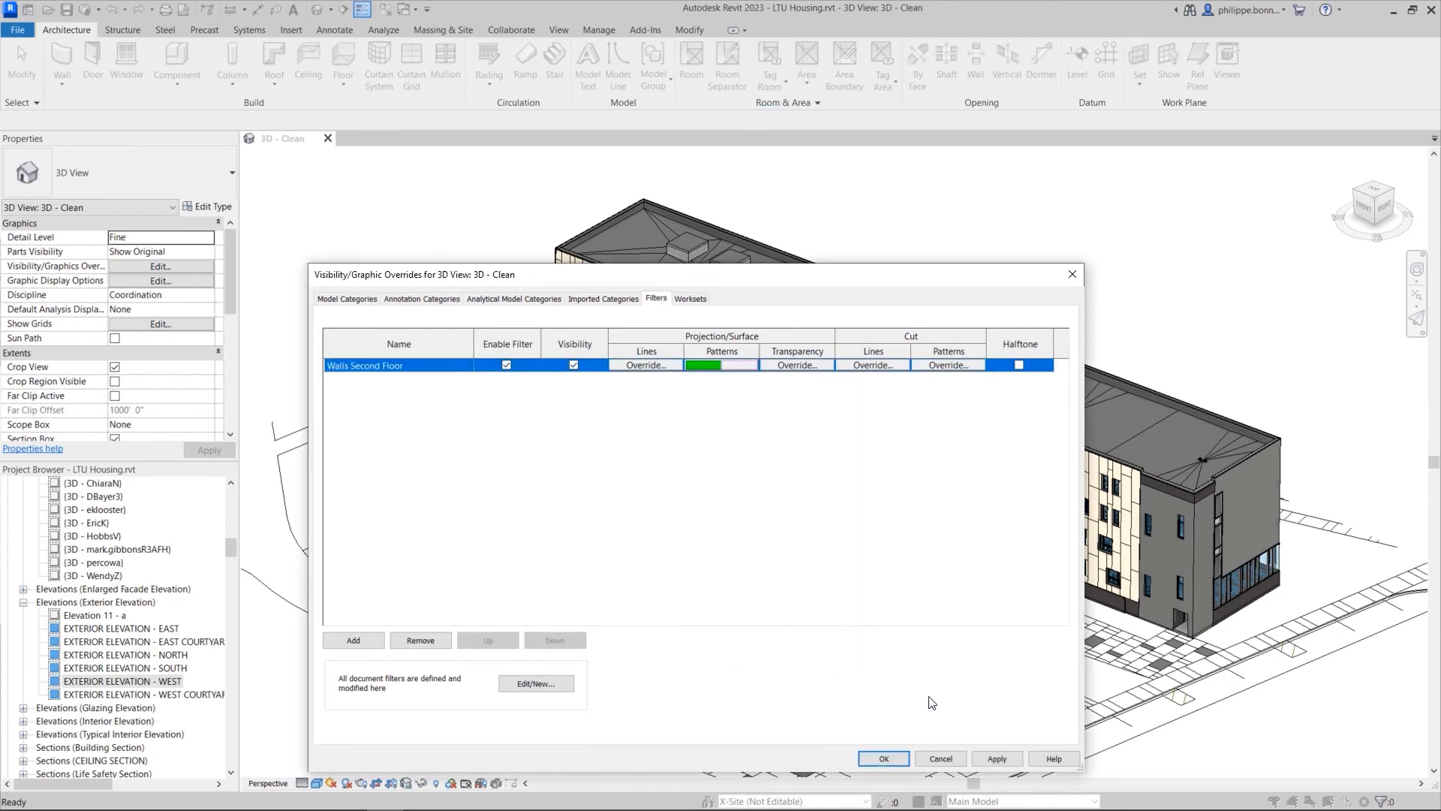
{"action": "left_click", "coordinate": [881, 758]}
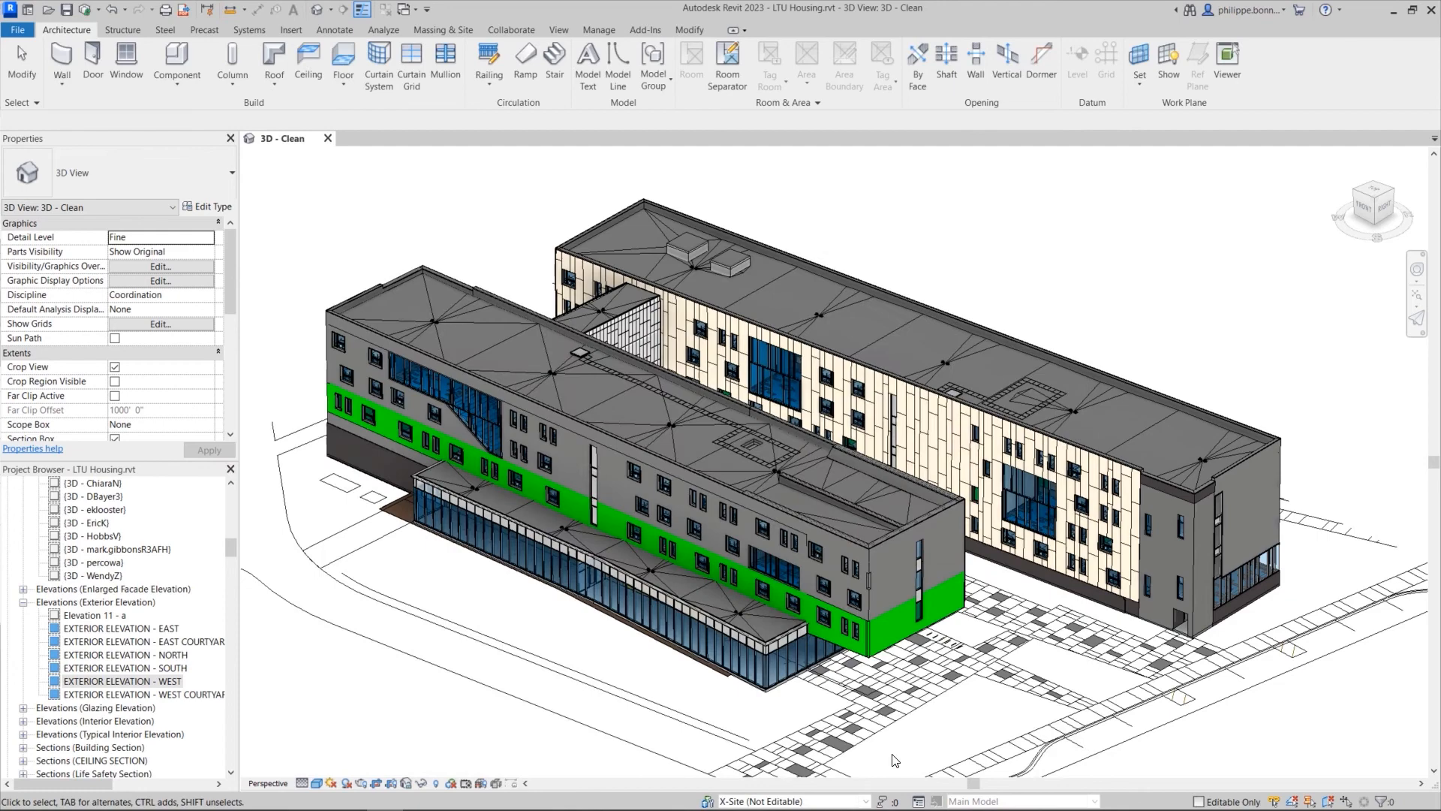